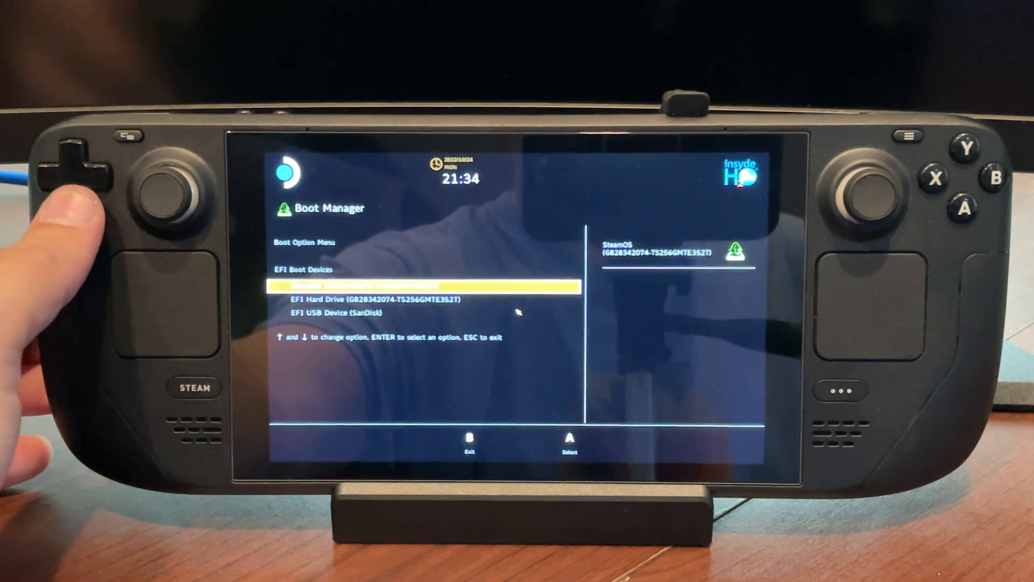
Boot the Deck from the EFI USB Device (SanDisk) recovery drive
key("Down")
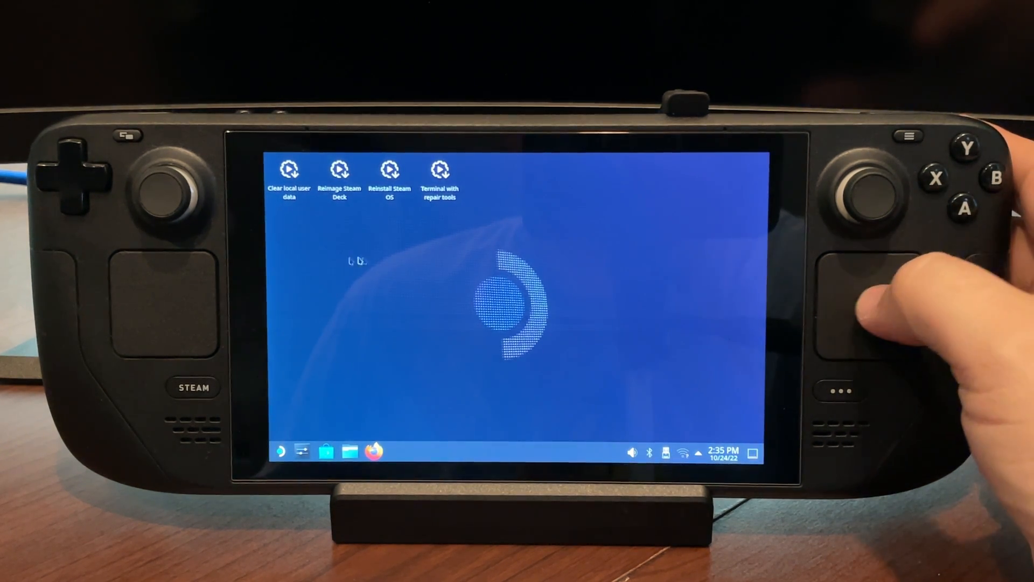
Review the recovery tools on the desktop and launch 'Reimage Steam Deck'
left_click(289, 177)
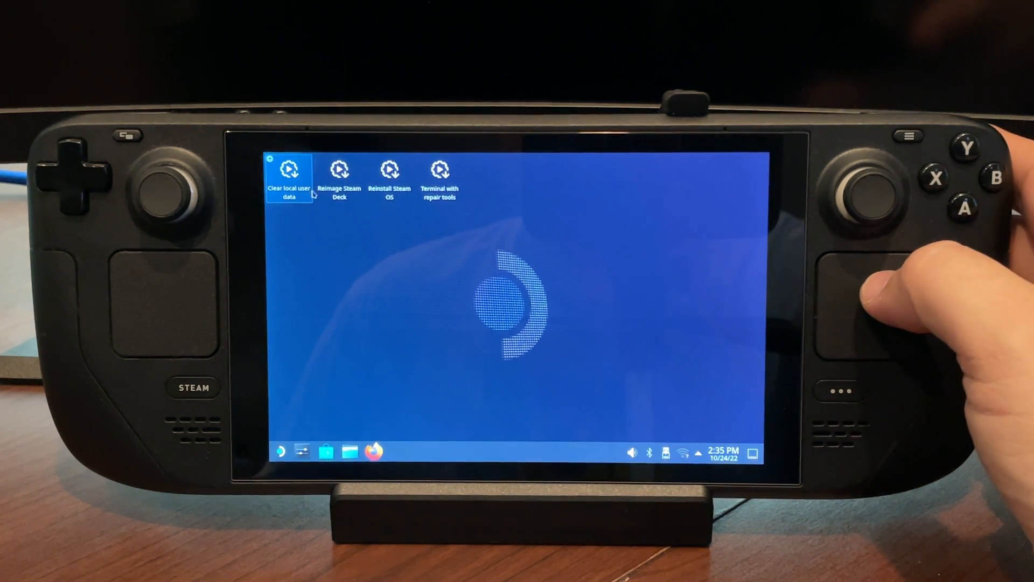
left_click(390, 178)
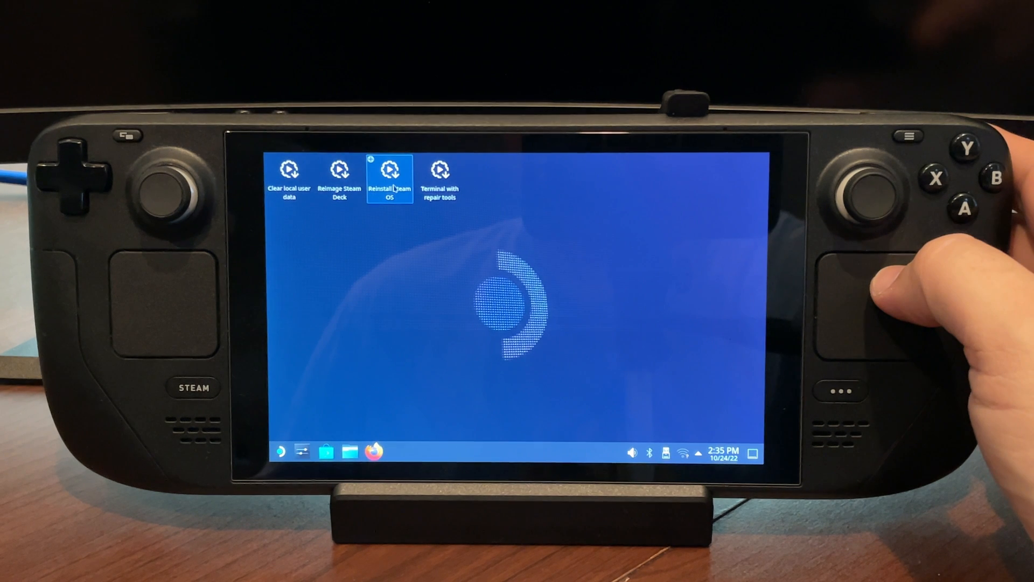
left_click(440, 174)
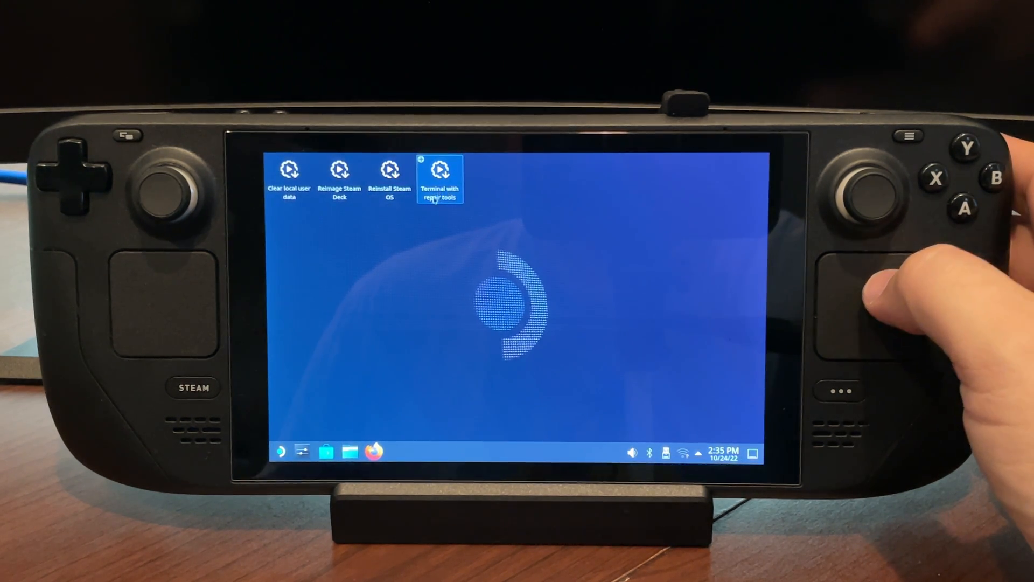
left_click(340, 177)
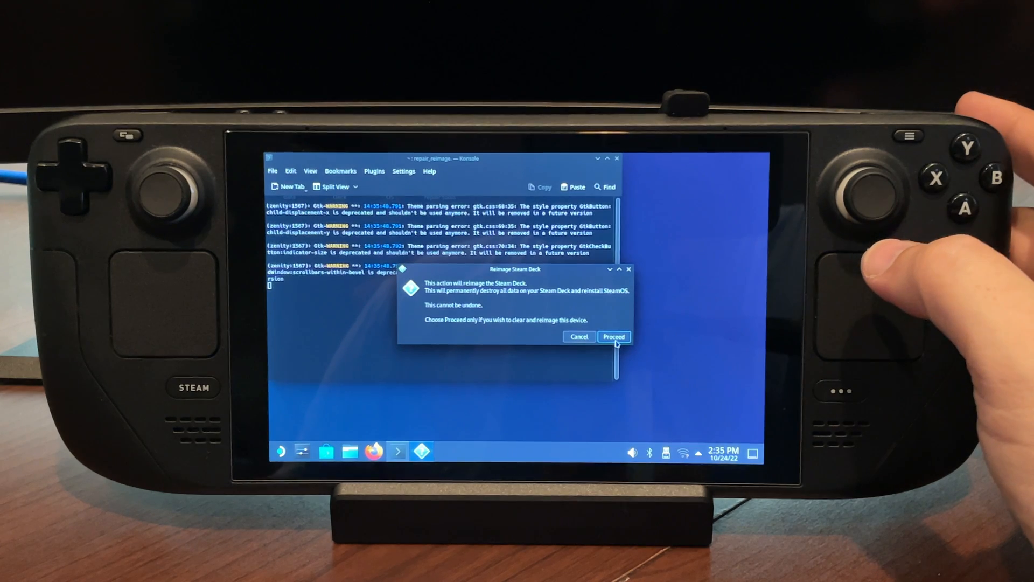
Confirm the data-destroying reimage, then proceed to reboot once 'Reimaging complete' shows
left_click(613, 336)
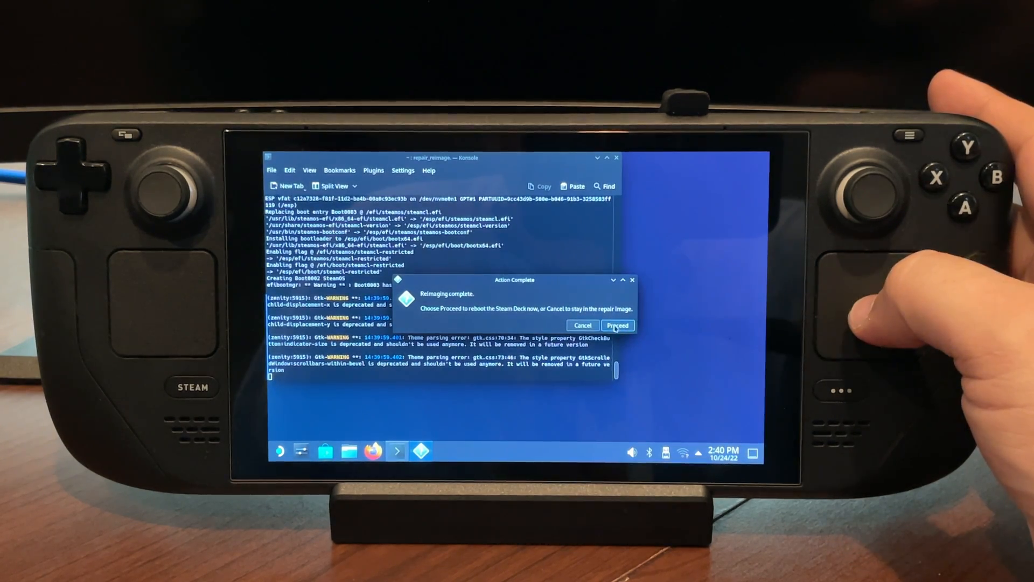
left_click(616, 325)
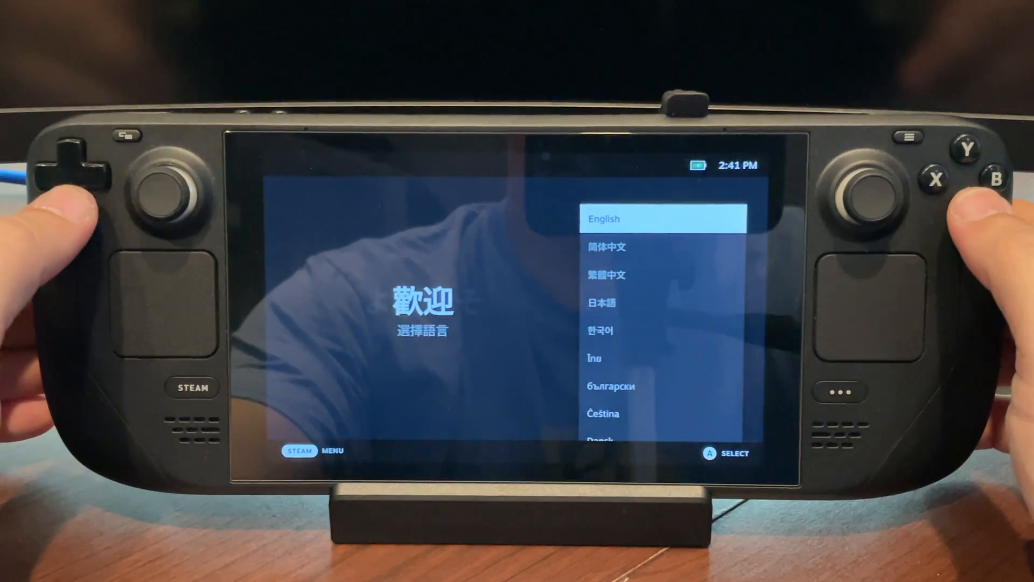
Select English on the Welcome screen so the Steam Deck update download begins
key("Down")
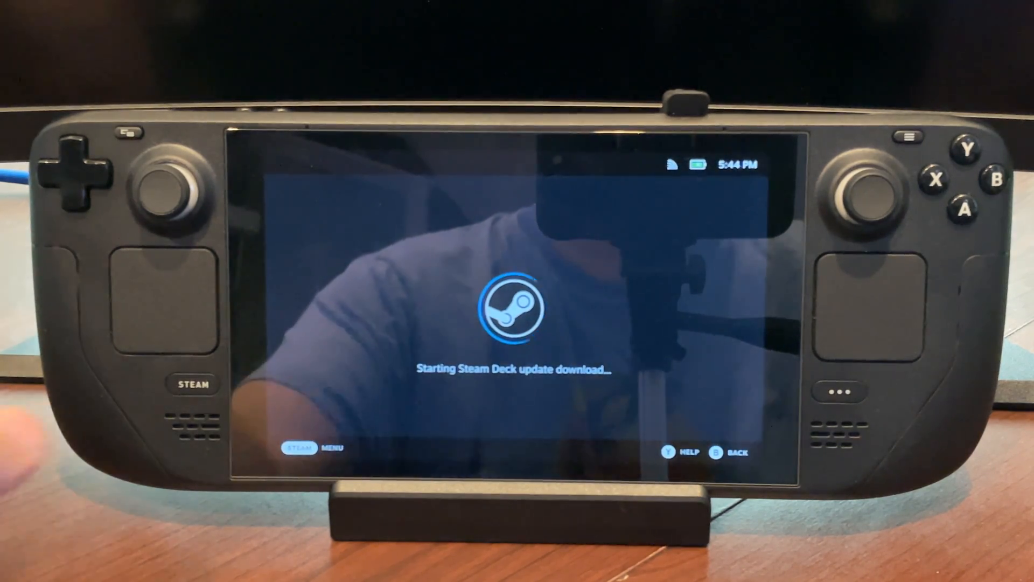
Let the Steam Deck update apply and restart back to the Welcome language screen
left_click(192, 385)
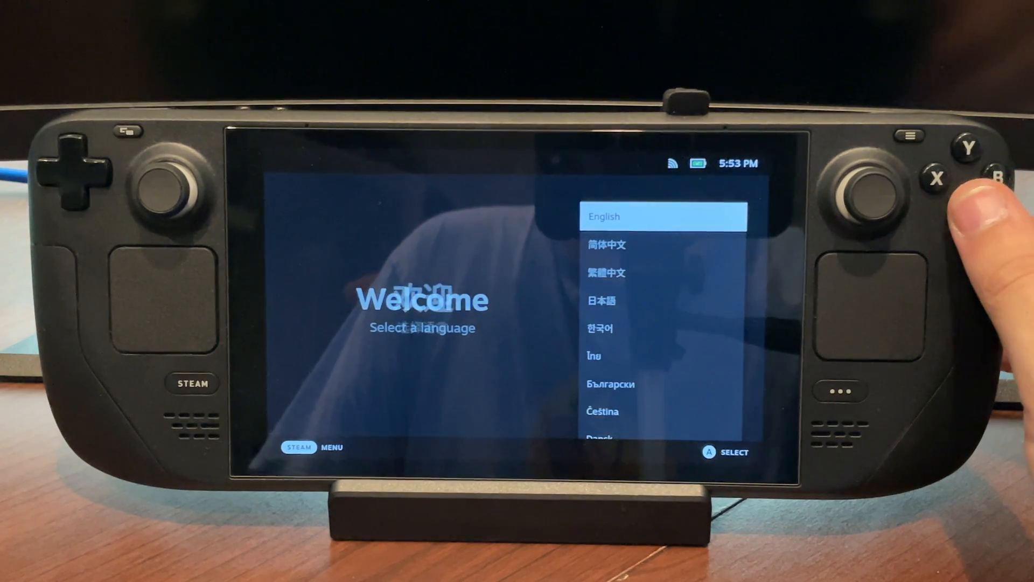
Choose English, finish setup and skip the 'Welcome to Steam Deck' tour to reach Home
left_click(664, 217)
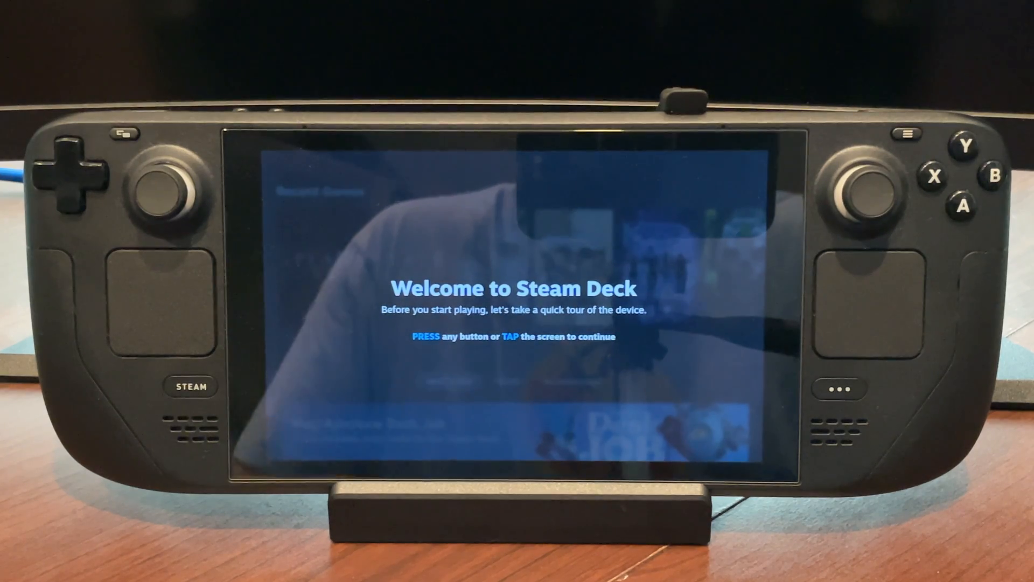
left_click(190, 387)
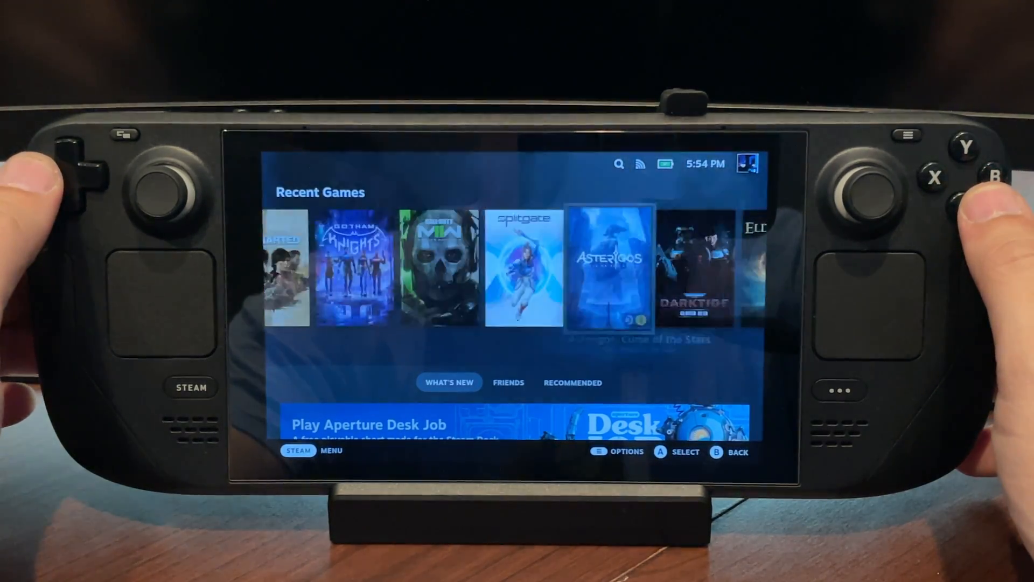
In Settings > System run Check For Updates until Up-to-date, then view the Internet page showing Wi‑Fi connected
scroll("left", 3)
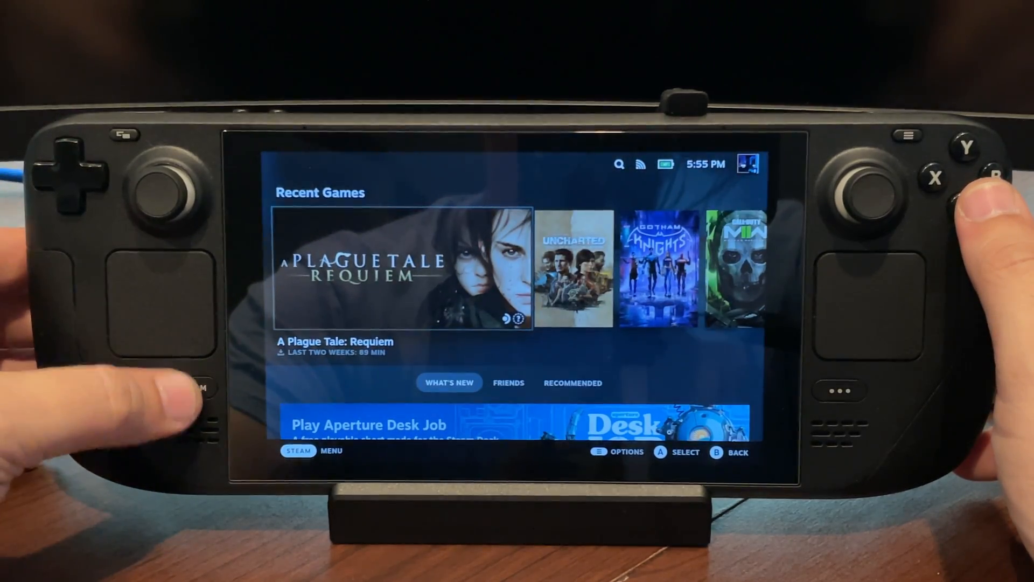
left_click(191, 388)
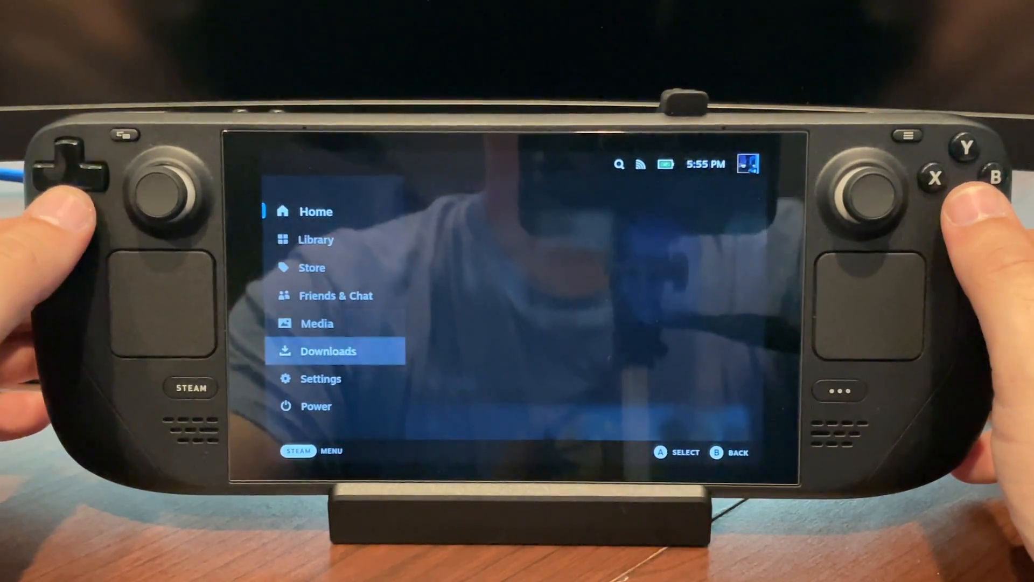
left_click(321, 378)
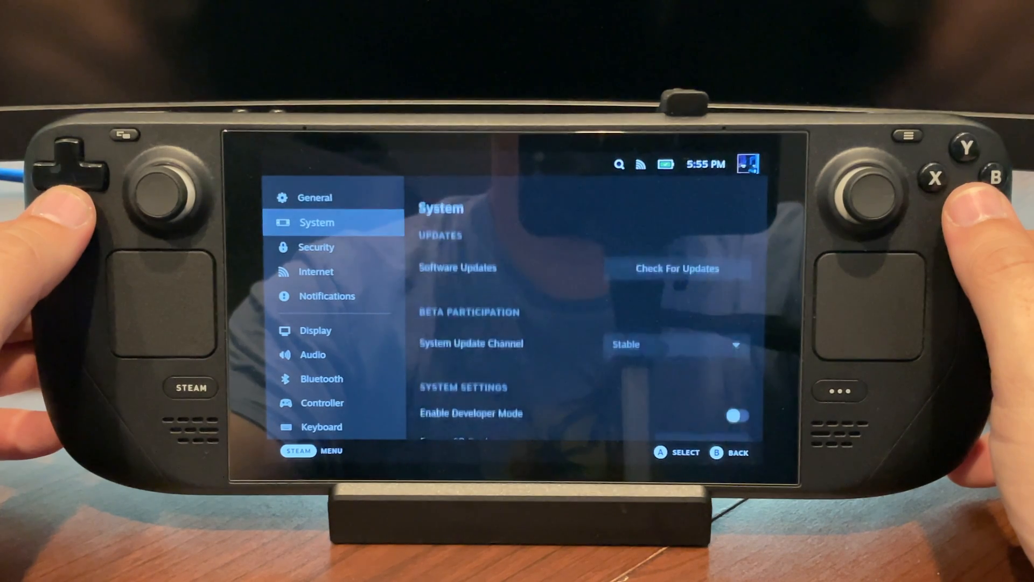
left_click(676, 269)
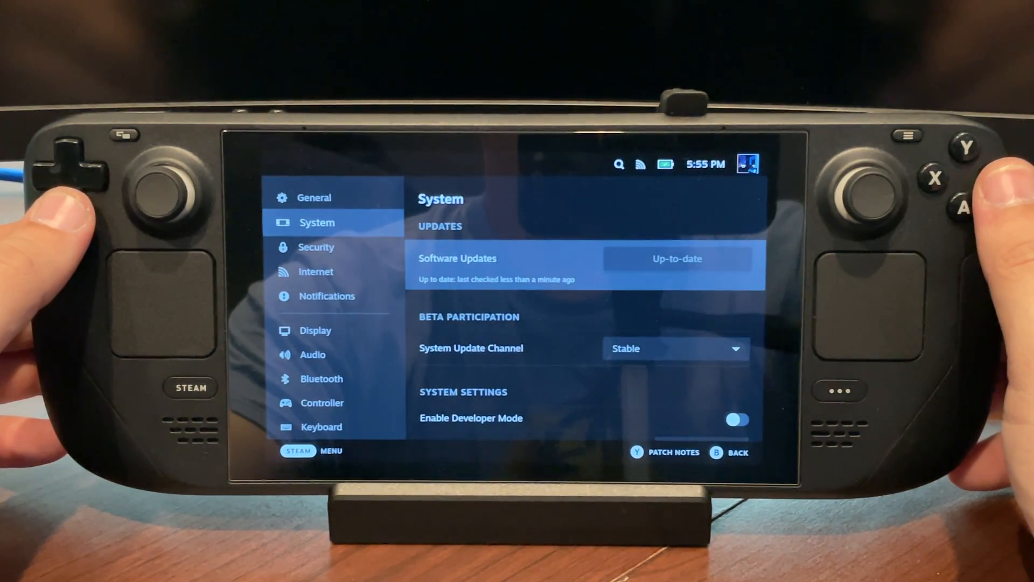
left_click(319, 271)
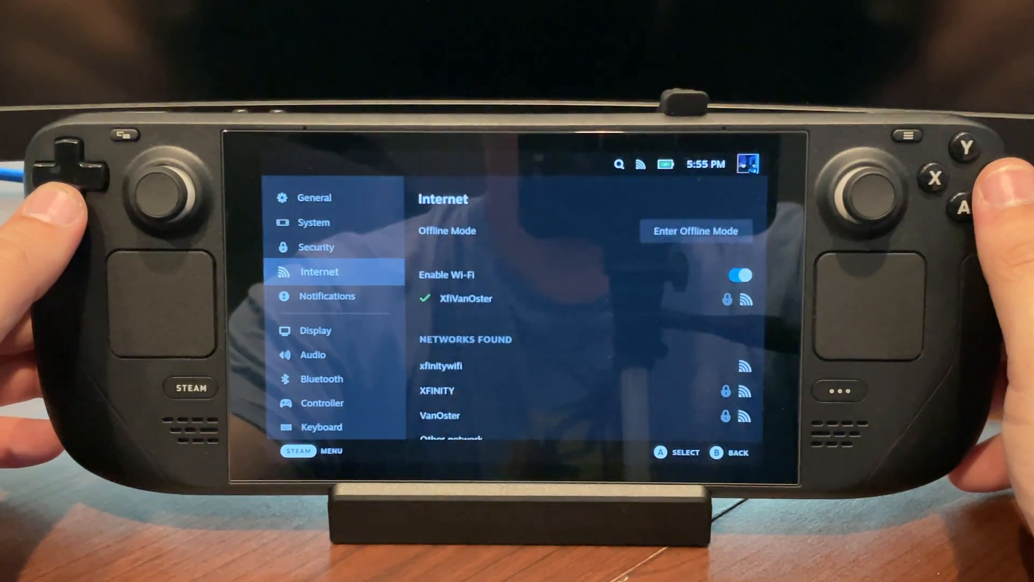